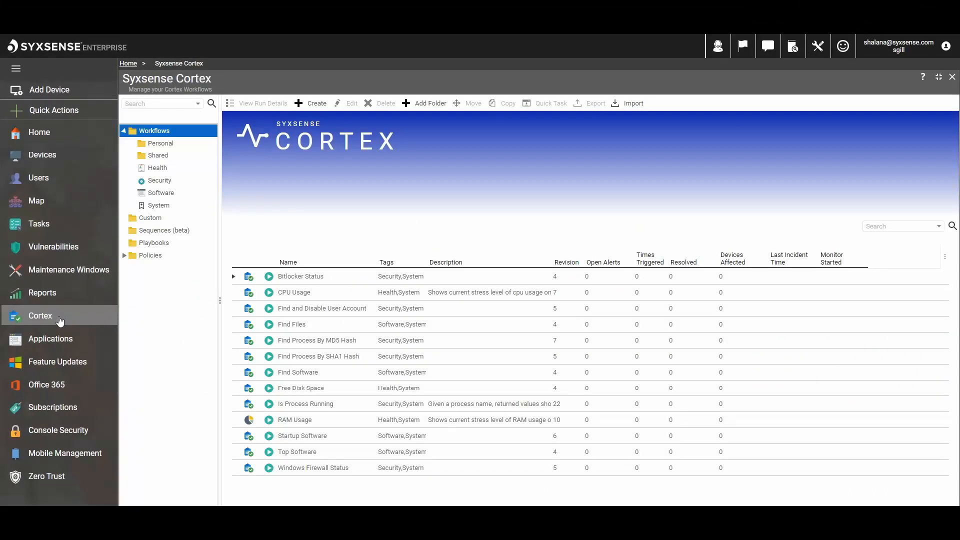
- Open Cortex from the left navigation to view the workflow list
left_click(316, 103)
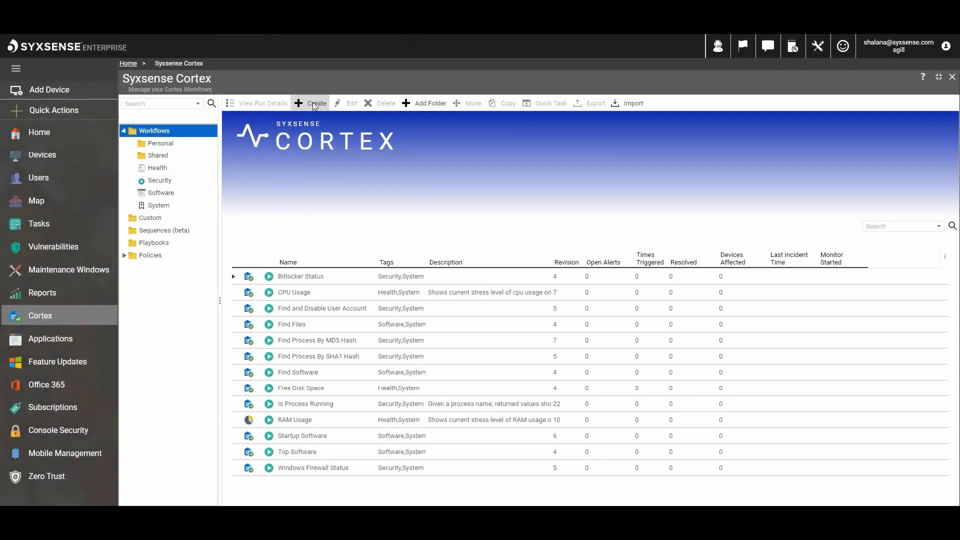
- Create a new workflow and drag RAM Usage from the OS folder onto the canvas
left_click(317, 103)
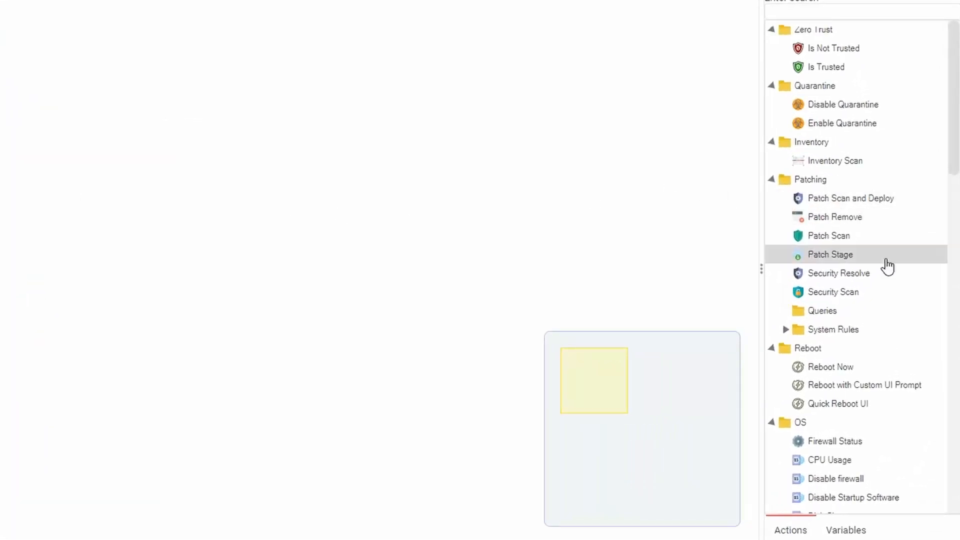
scroll("down", 3)
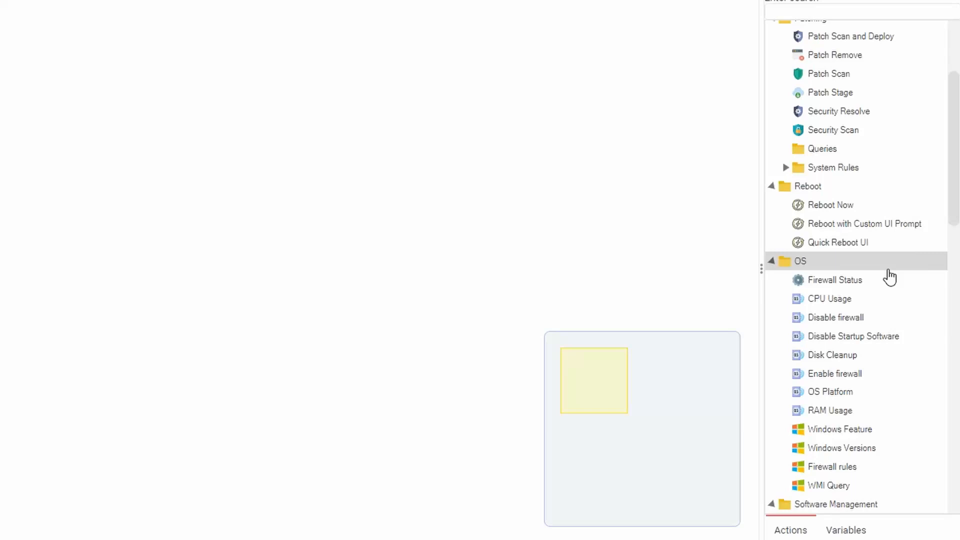
scroll("down", 3)
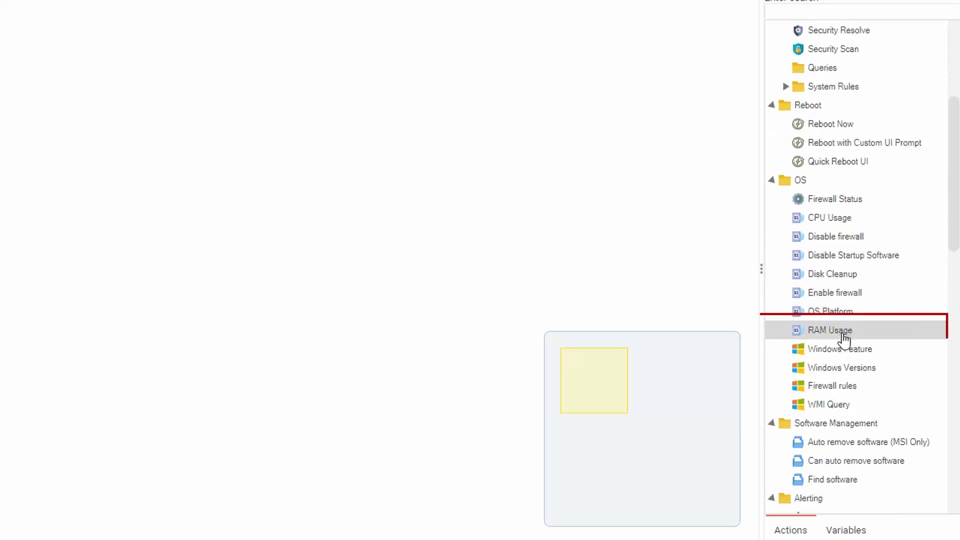
left_click_drag(829, 330, 136, 208)
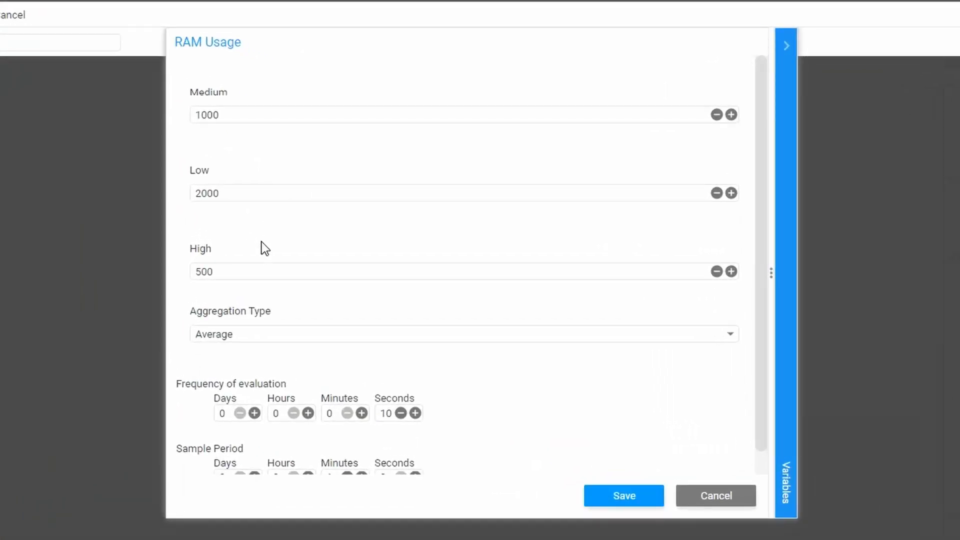
mouse_move(463, 370)
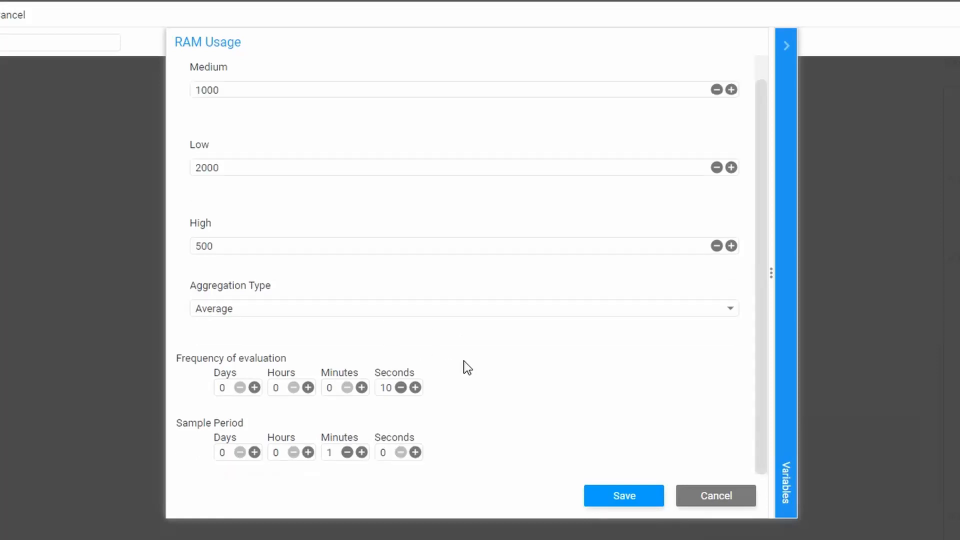
mouse_move(318, 334)
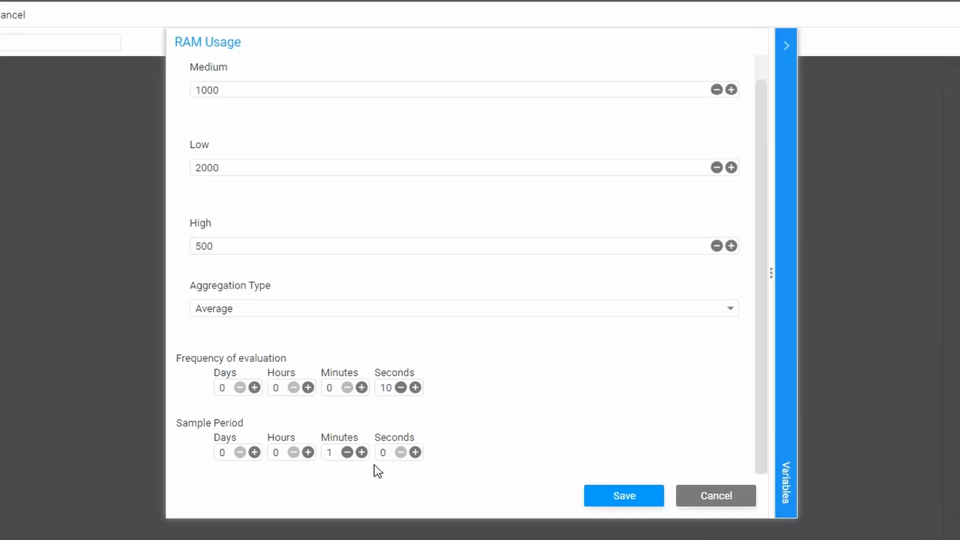
mouse_move(404, 408)
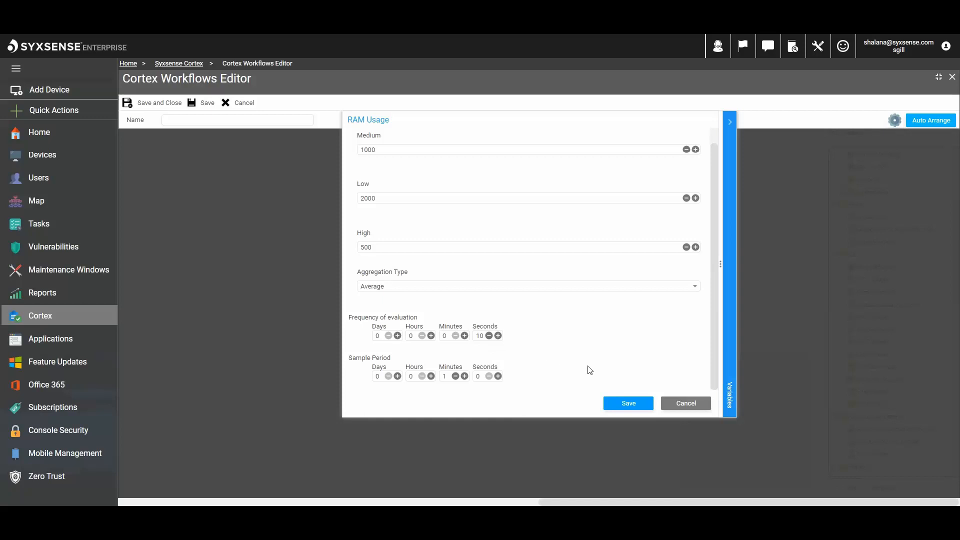
- Accept RAM Usage thresholds 1000, 2000, 500 with Average aggregation and one-minute sampling
left_click(627, 403)
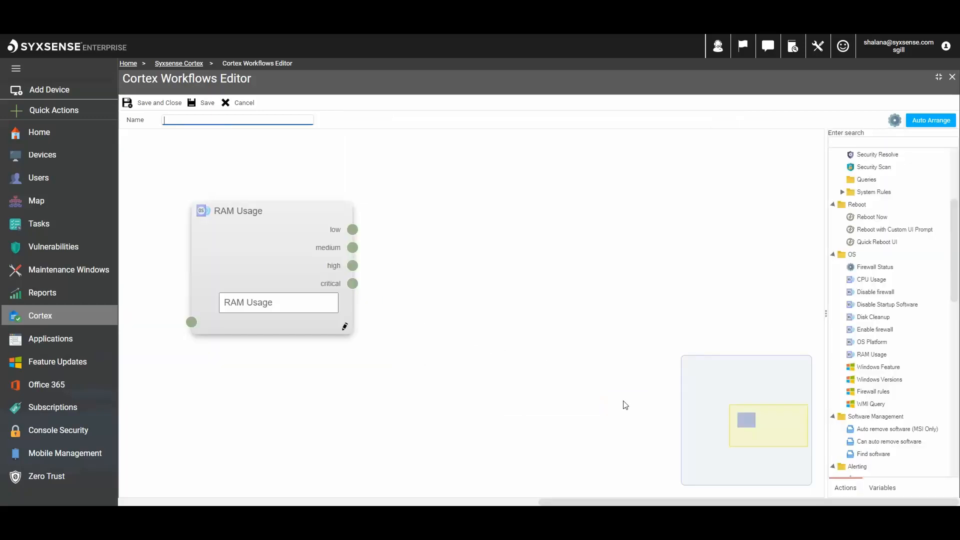
mouse_move(693, 327)
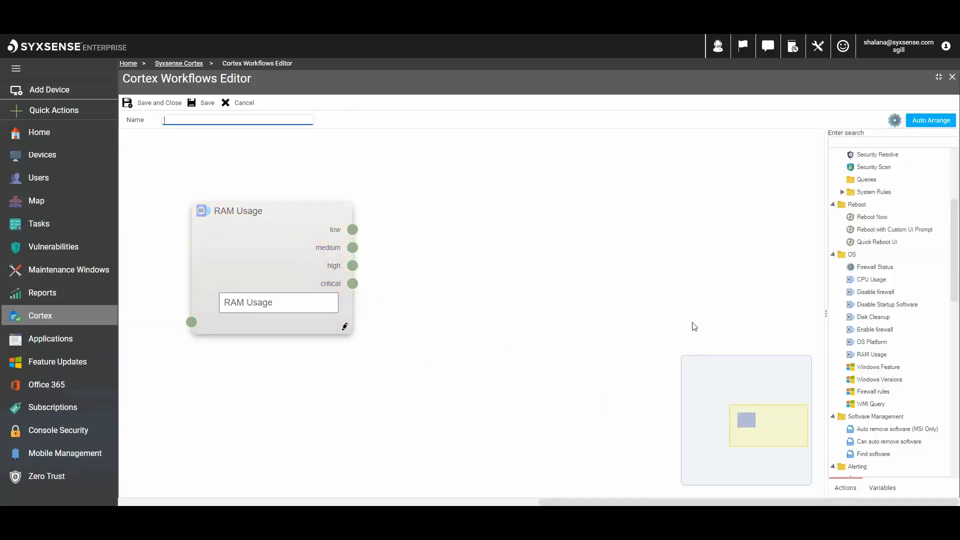
- Select Send Email from the Admin folder of the action library
scroll("down", 3)
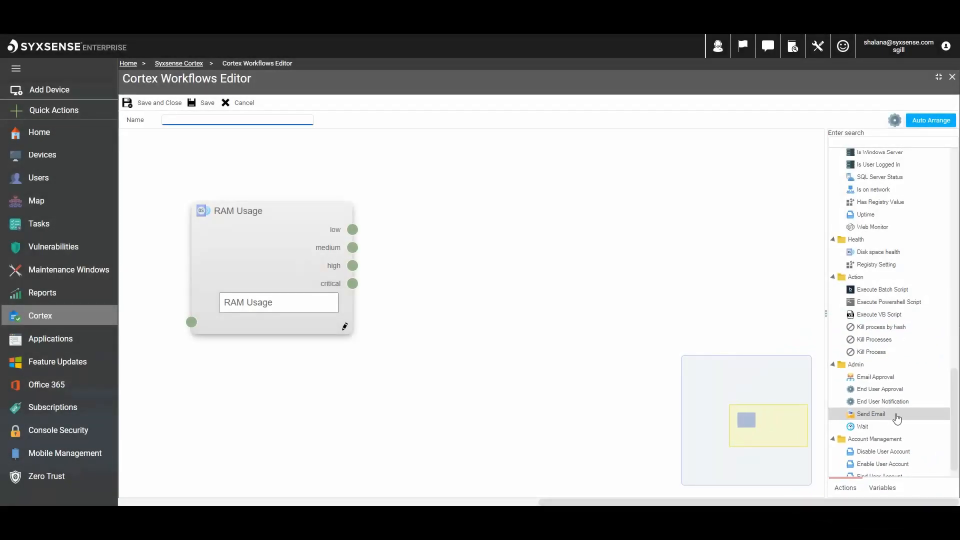
left_click(870, 413)
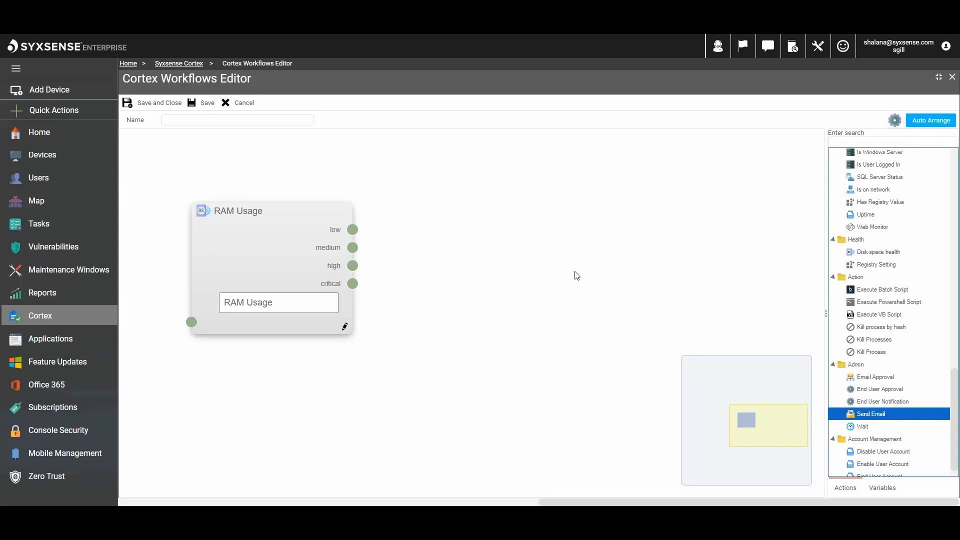
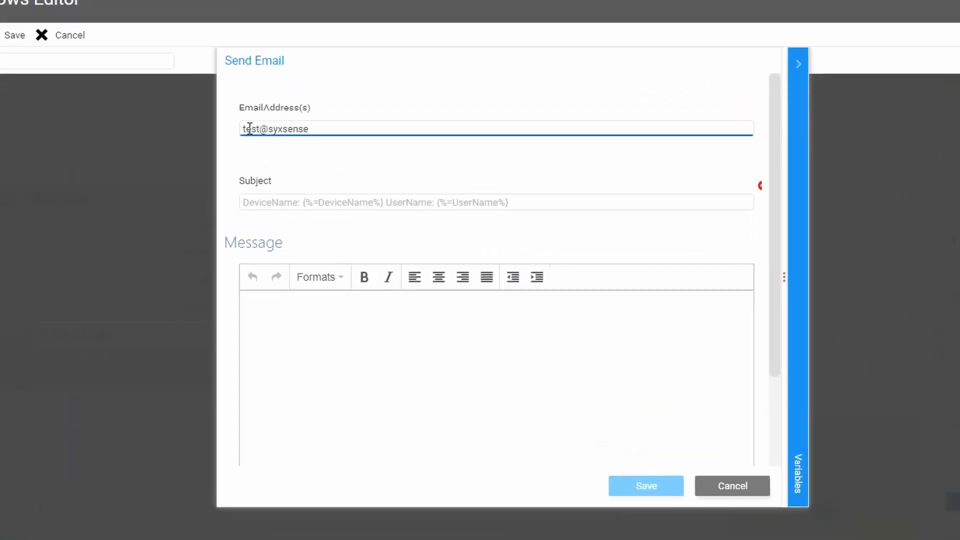
type("This is")
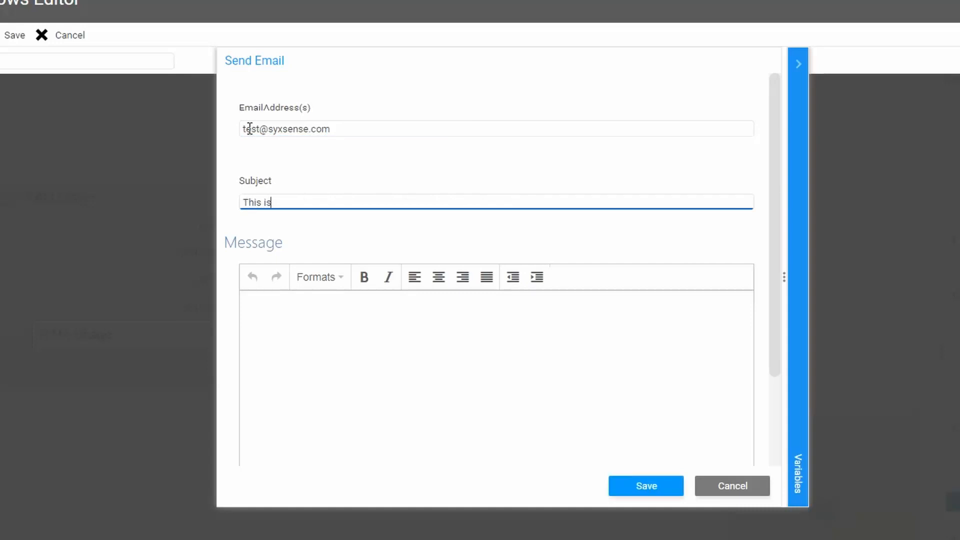
type("This is a test.")
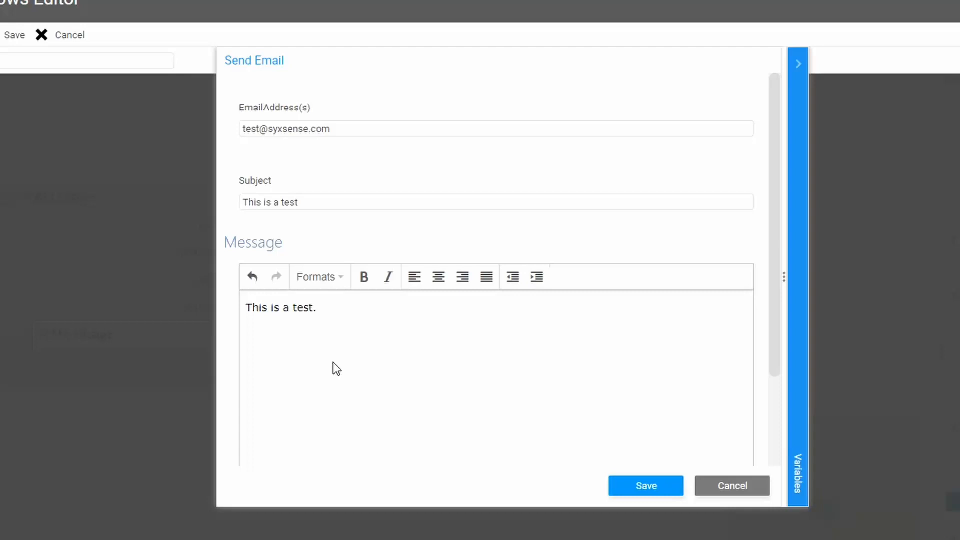
mouse_move(576, 433)
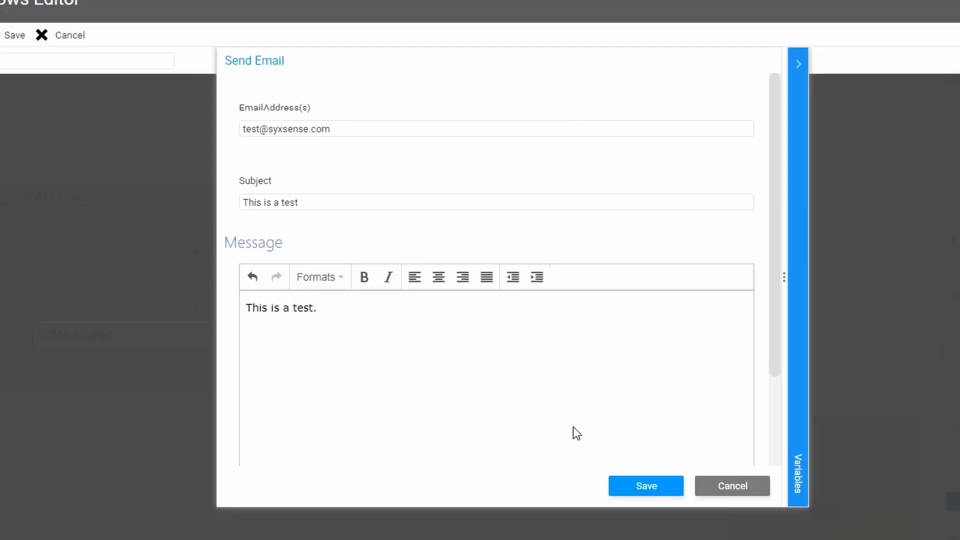
left_click(645, 486)
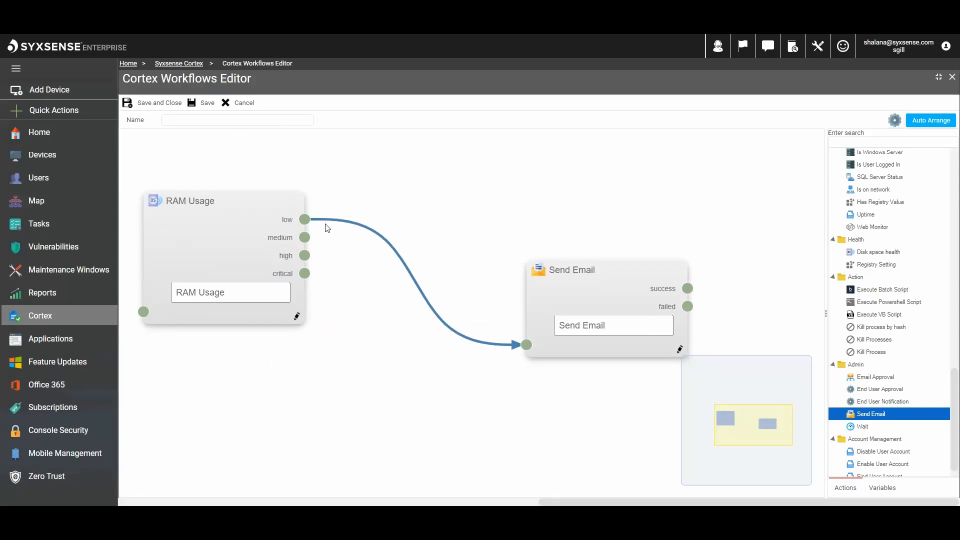
mouse_move(351, 242)
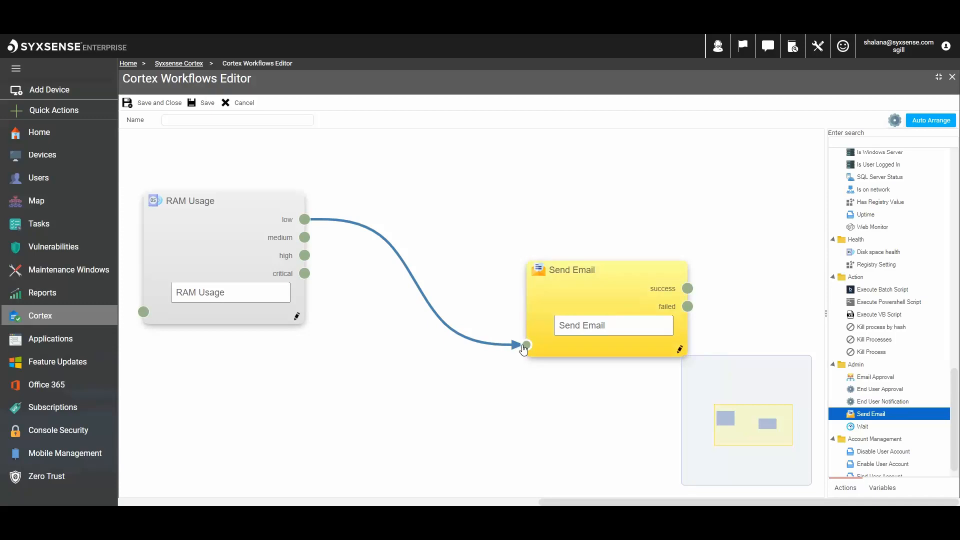
- Delete the low-output link and connect RAM Usage's critical output to Send Email
right_click(523, 346)
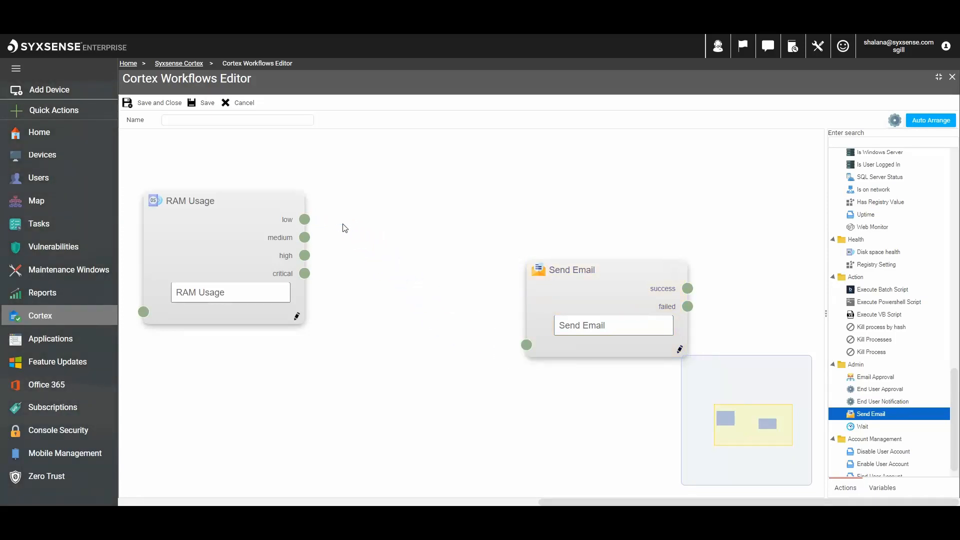
left_click_drag(305, 273, 395, 283)
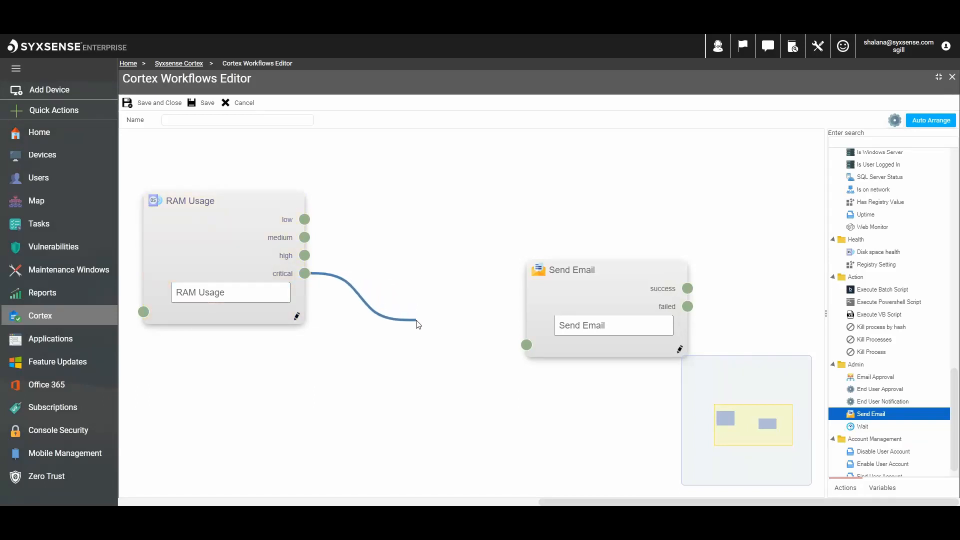
left_click_drag(305, 273, 528, 345)
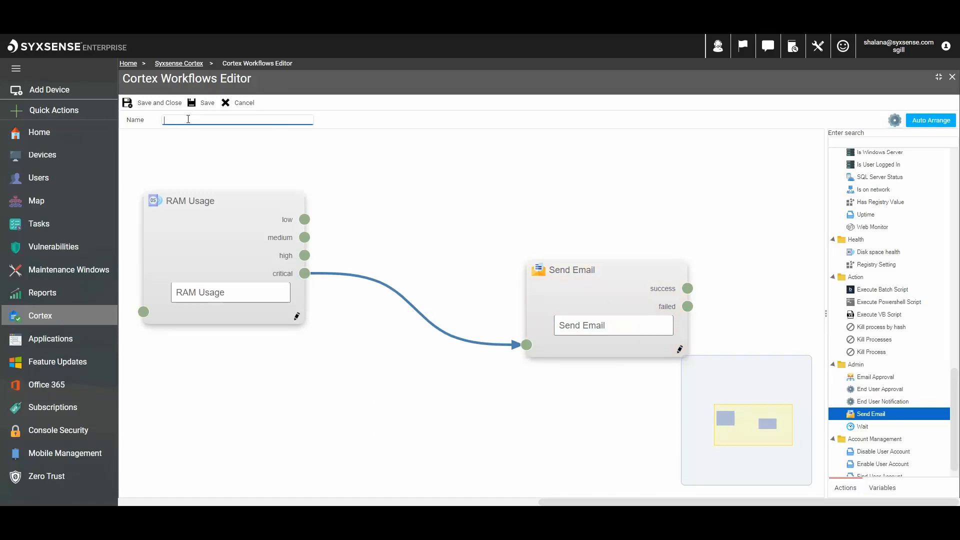
- Name the workflow 'RAM Usage Alert' and save and close it
type("RAM Usage A")
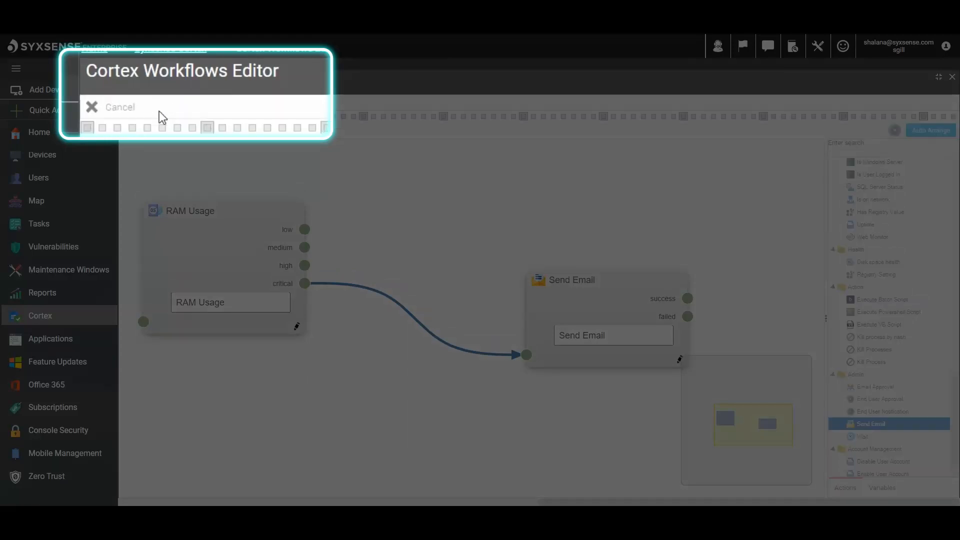
left_click(120, 107)
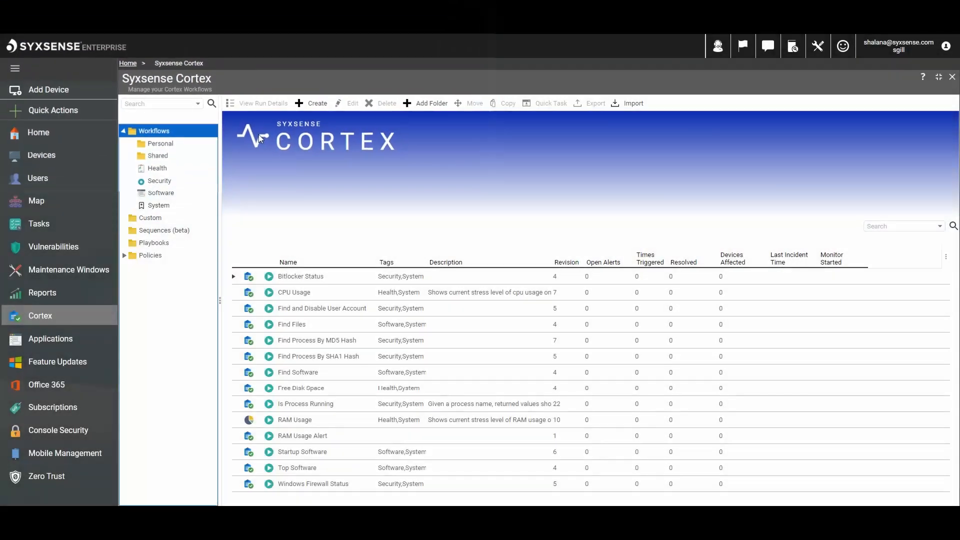